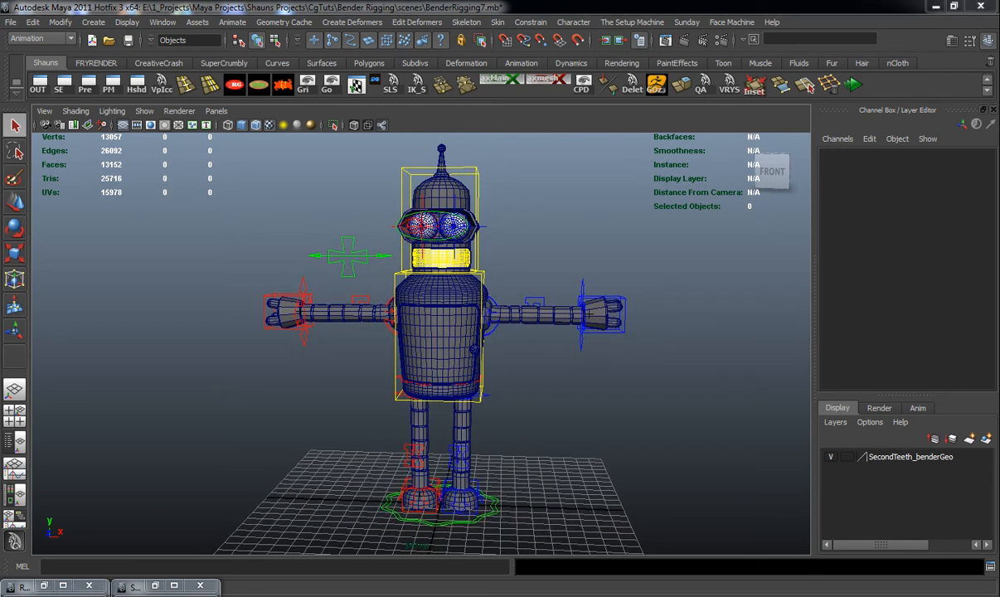
pyautogui.moveTo(533, 347)
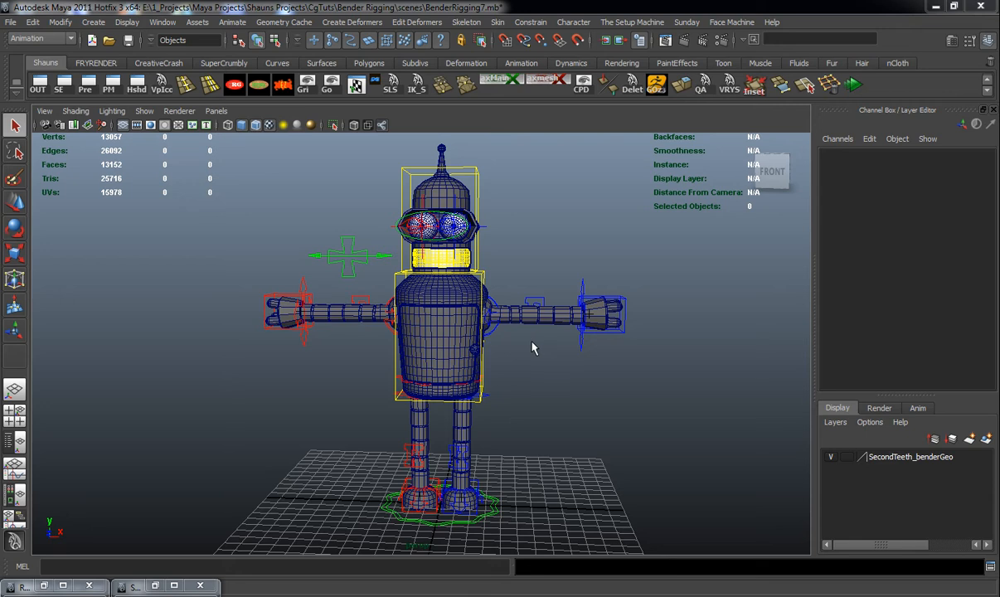
pyautogui.moveTo(394, 232)
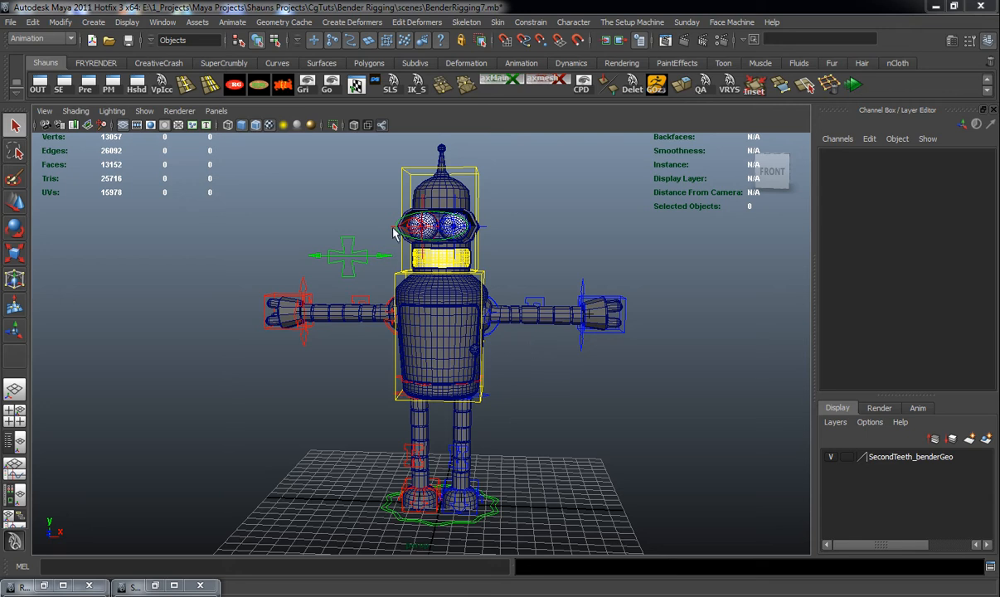
pyautogui.moveTo(447, 285)
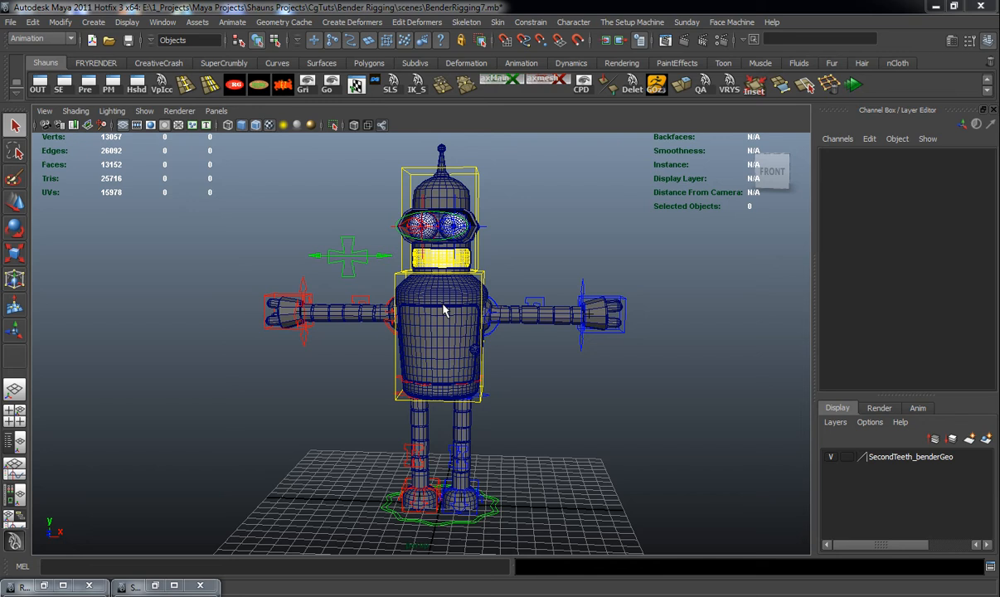
pyautogui.moveTo(447, 304)
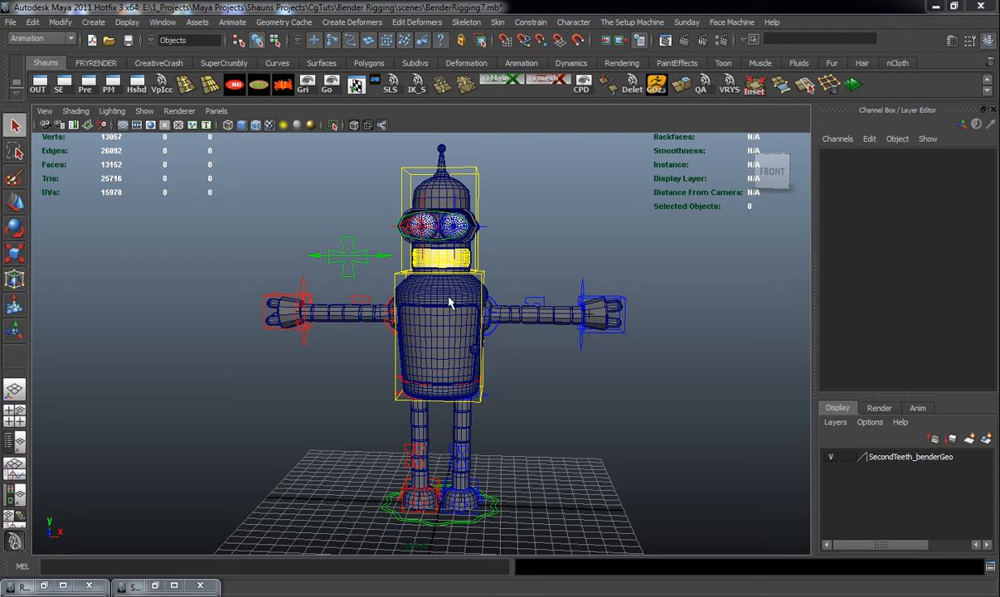
pyautogui.moveTo(607, 311)
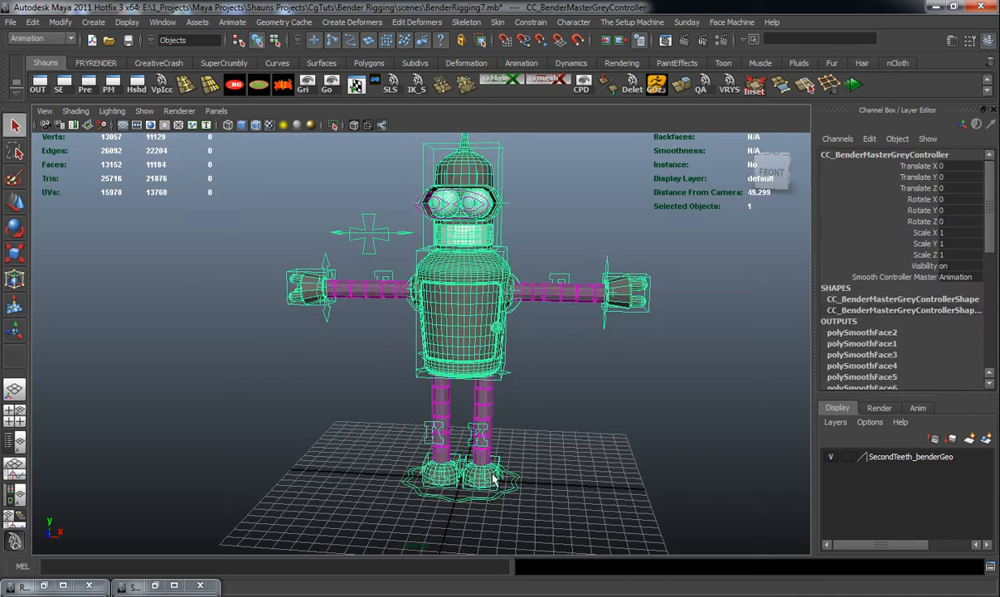
# Start a new attribute on the master controller named ColorMasterChanger
pyautogui.click(60, 21)
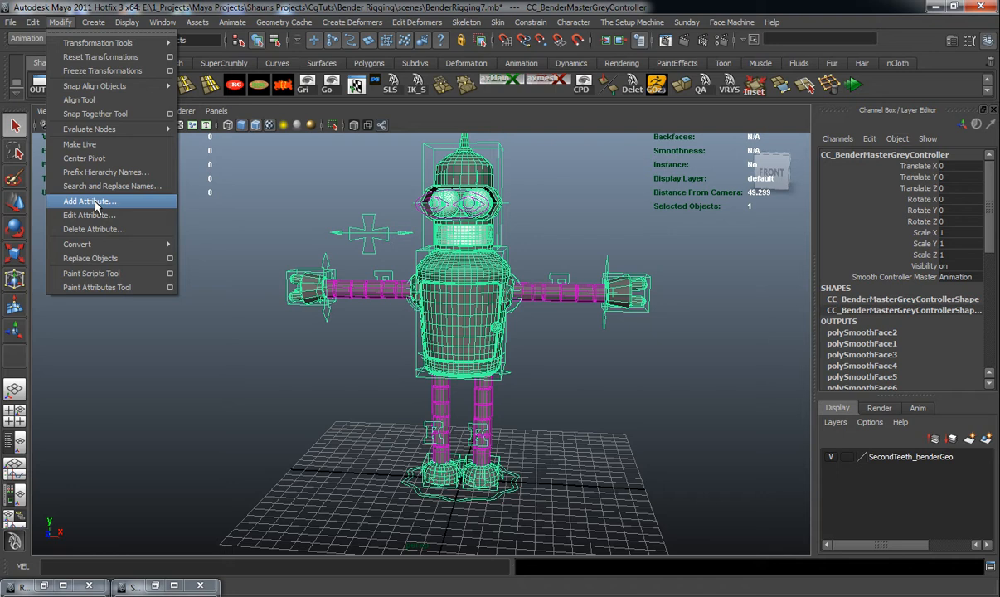
pyautogui.click(89, 201)
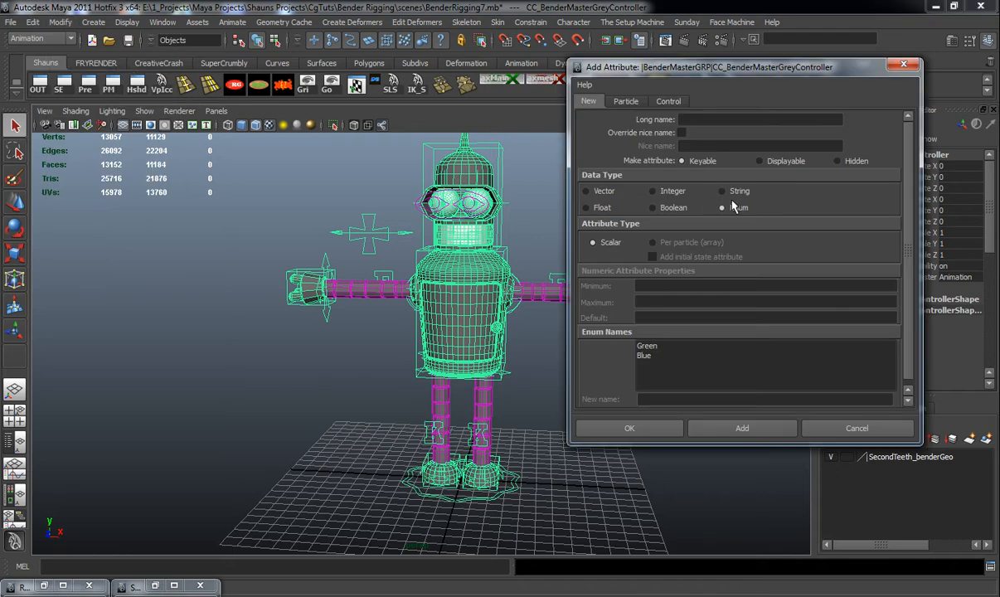
pyautogui.click(759, 120)
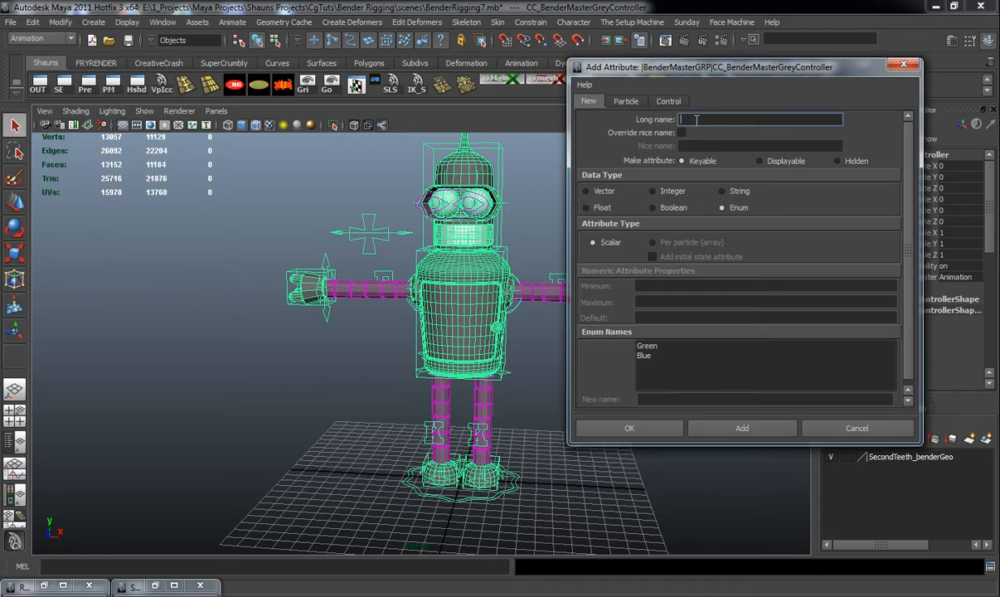
pyautogui.write('ColorMasterChanger')
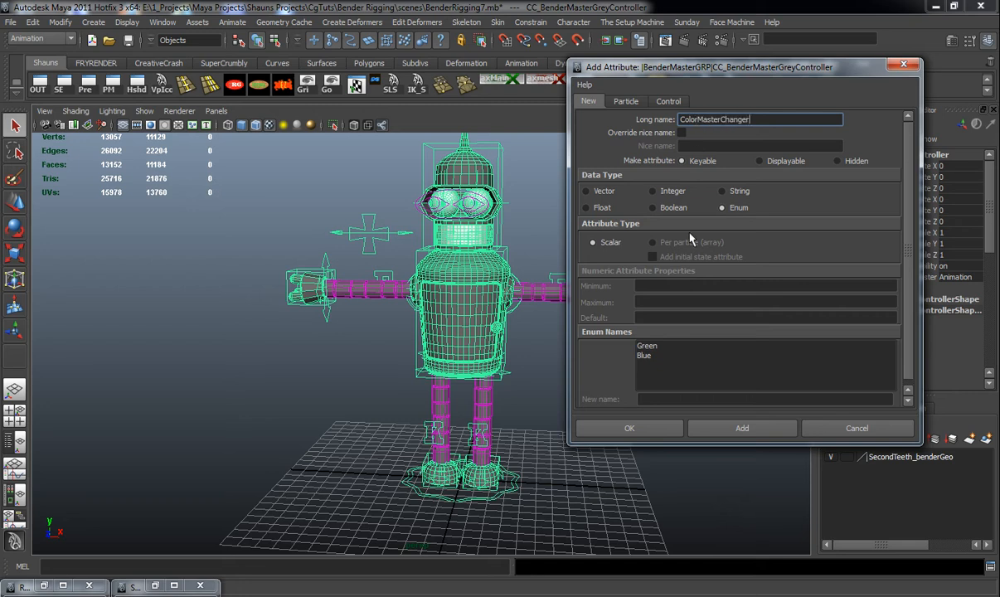
# Name the enum entries BasicGrey, Shineymetalgrey and GloriousGoldenBender, and add the attribute
pyautogui.click(647, 345)
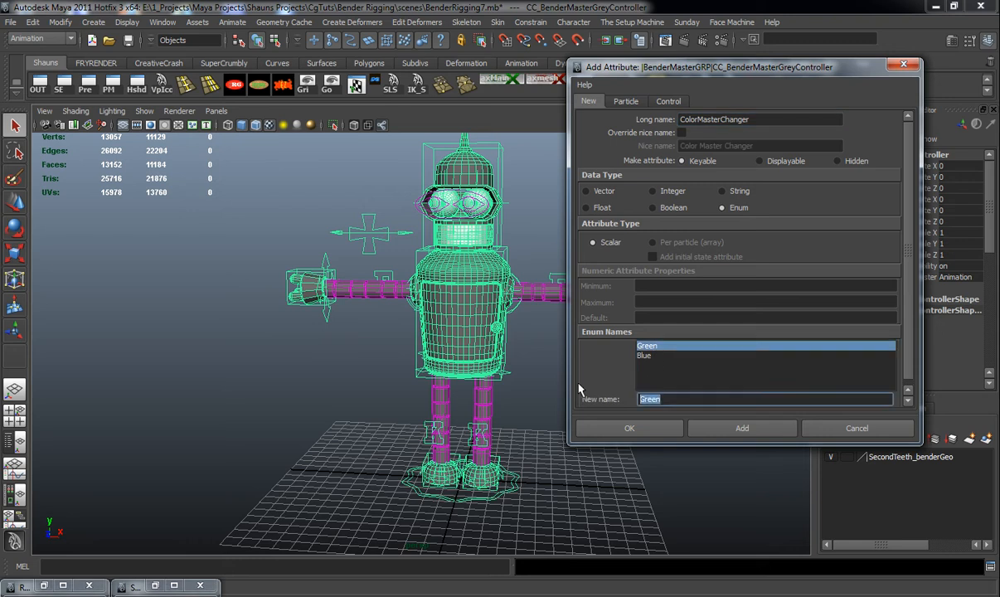
pyautogui.write('BasicGr')
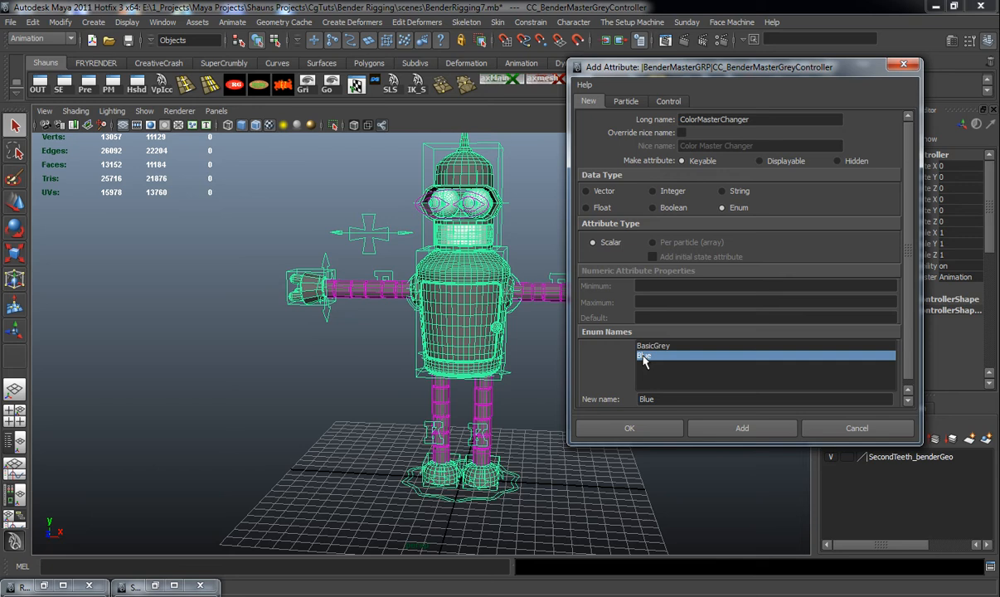
pyautogui.click(762, 399)
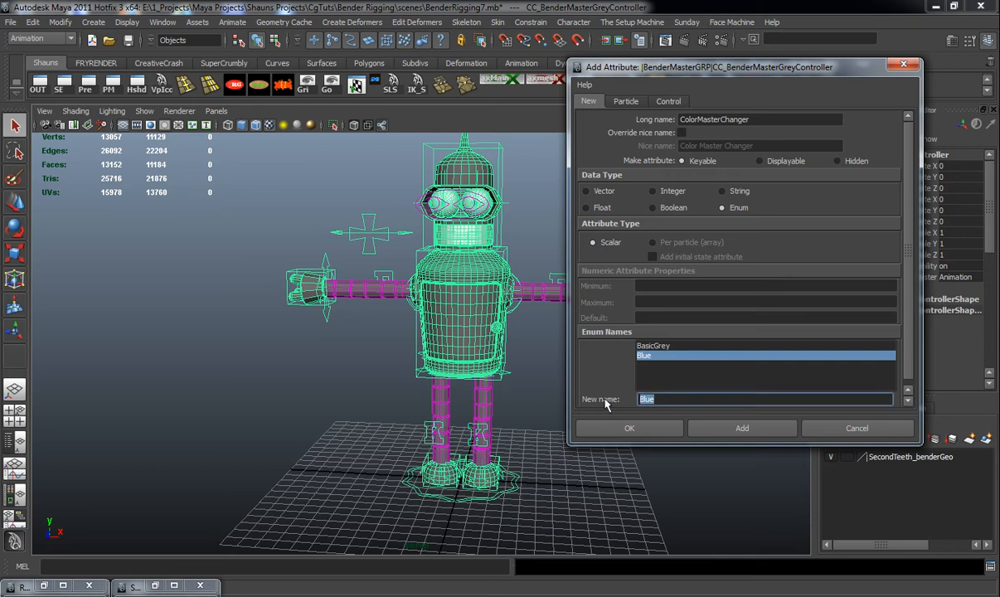
pyautogui.write('Shineymet')
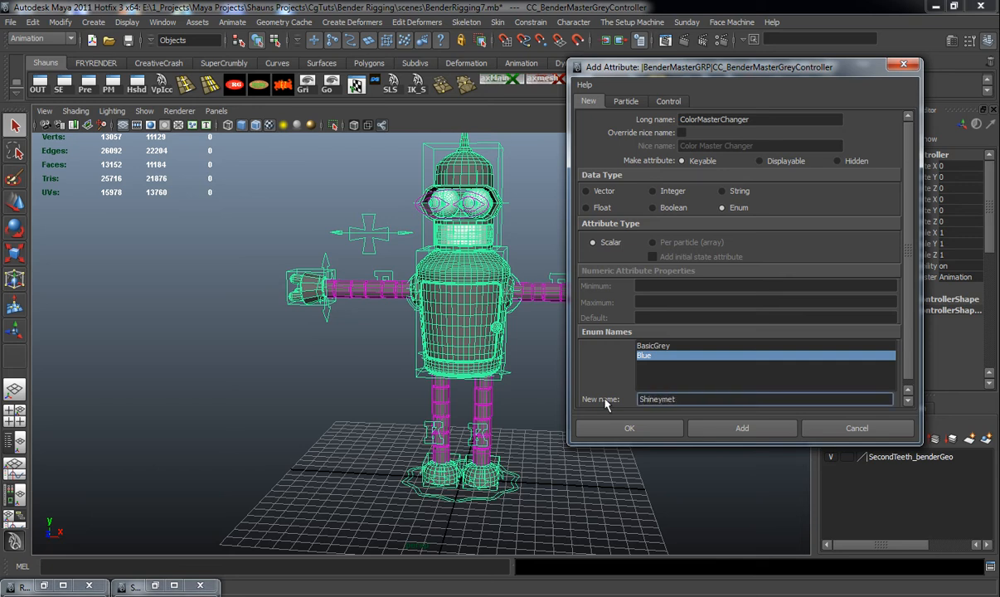
pyautogui.write('algrey')
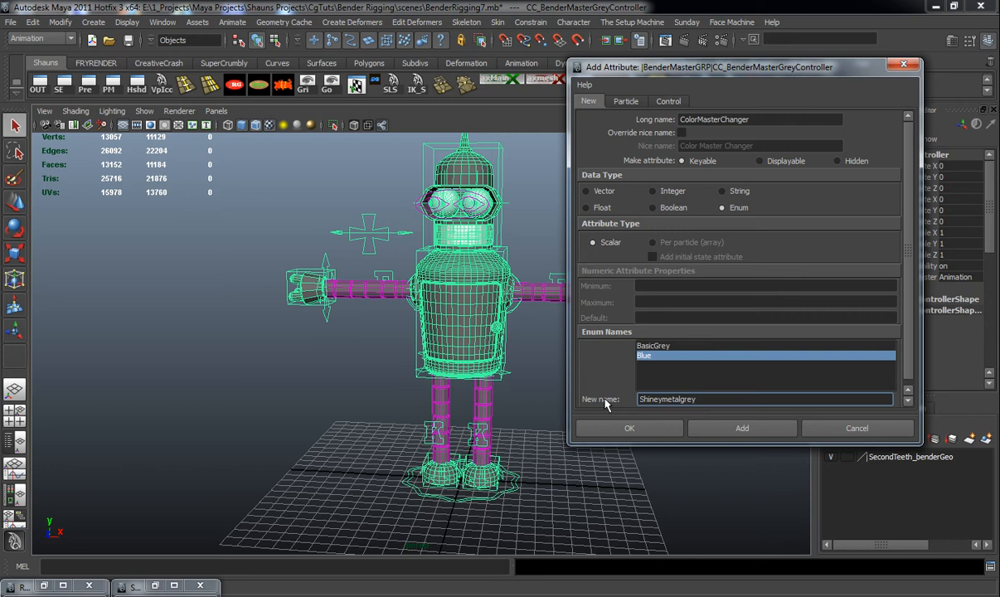
pyautogui.click(741, 428)
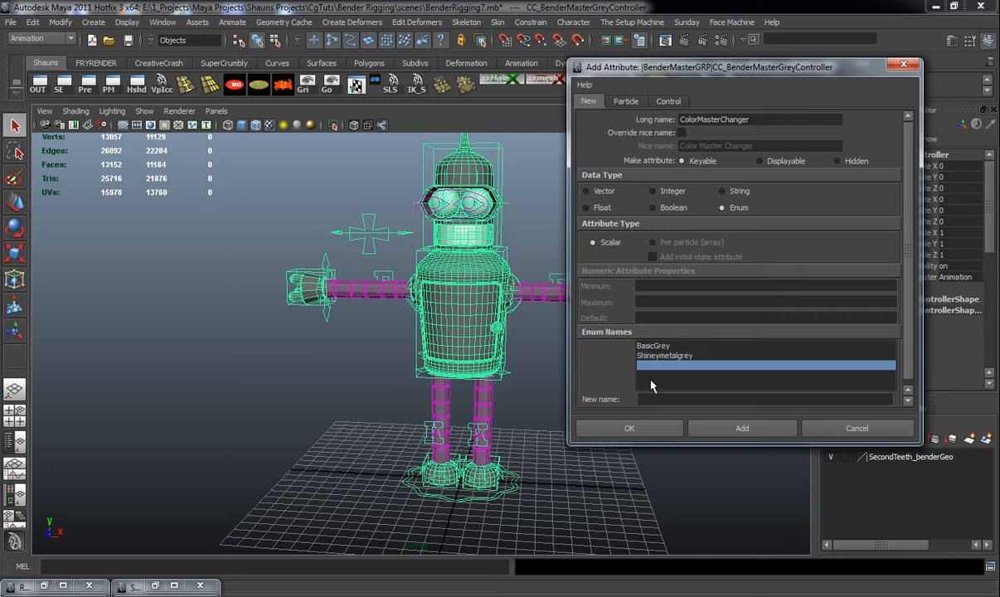
pyautogui.write('GloriousGoldenBe')
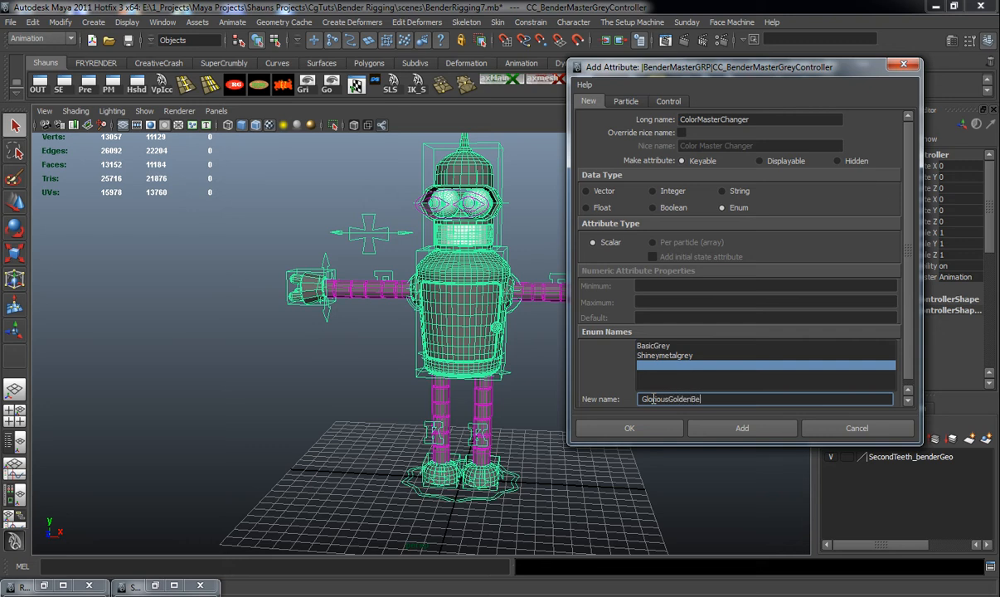
pyautogui.click(741, 428)
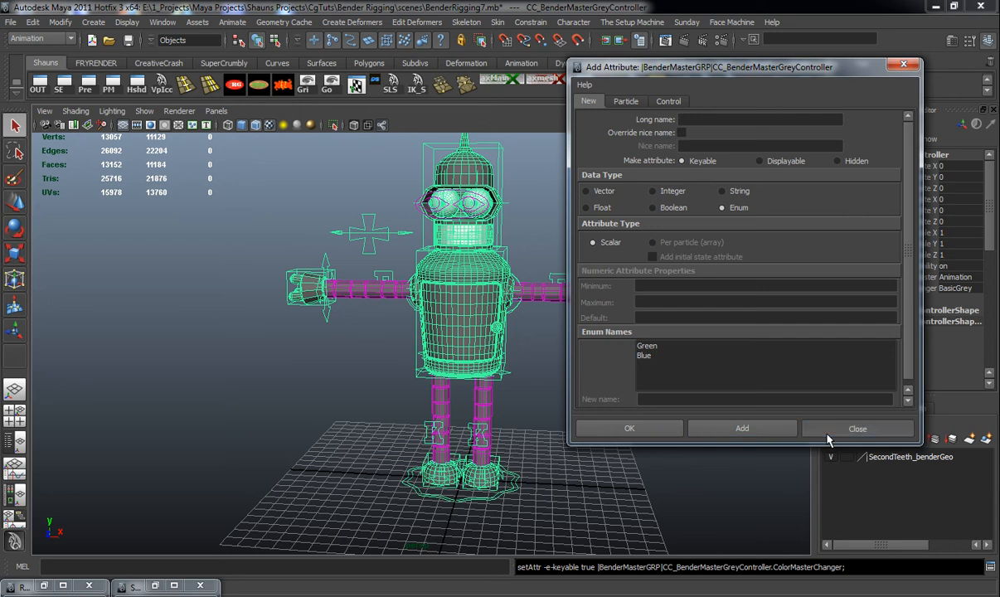
# Create a VRay material renamed BenderBodyShader and display it in the Hypershade work area
pyautogui.click(858, 428)
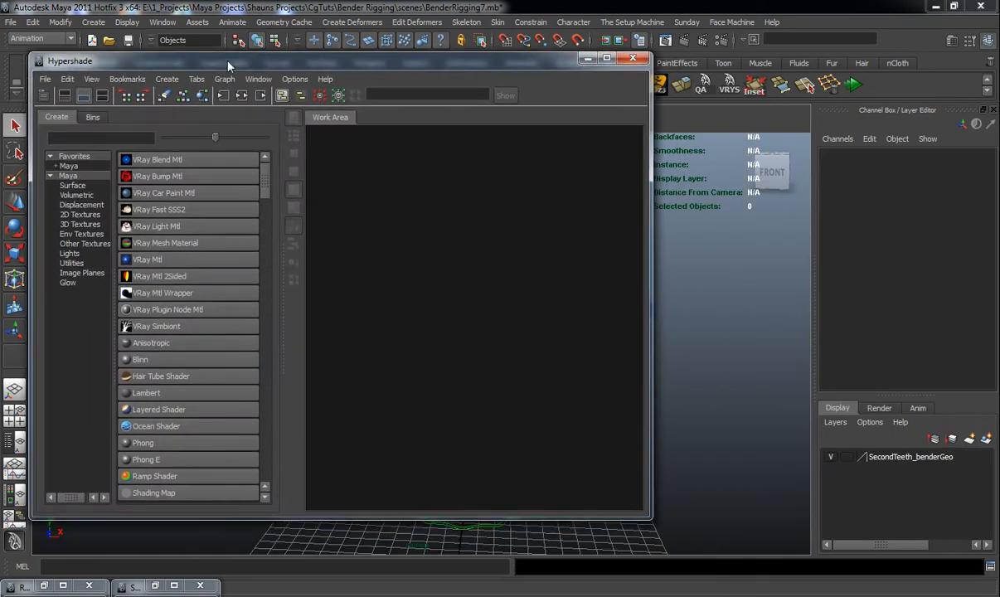
pyautogui.click(146, 259)
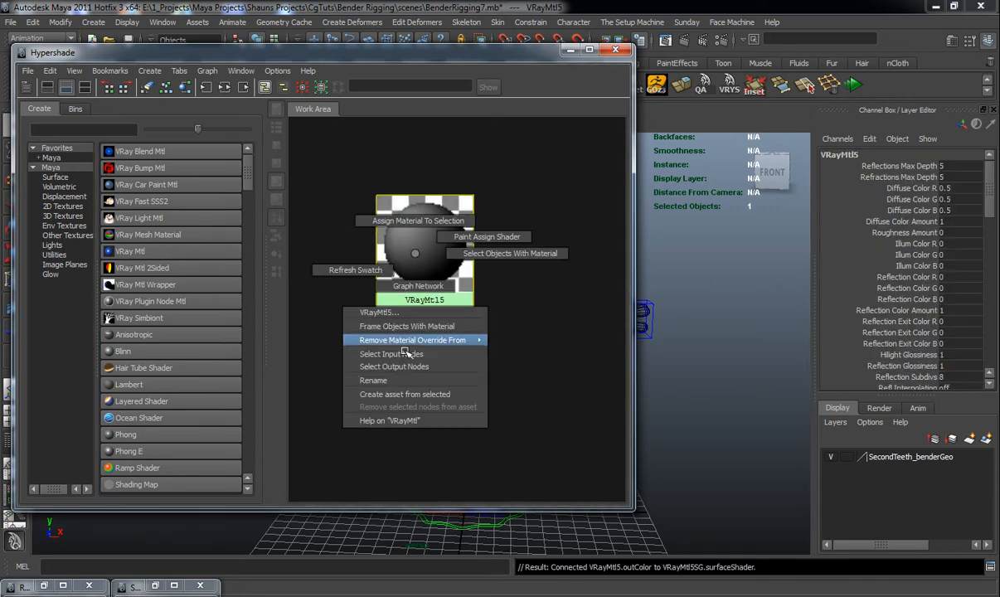
pyautogui.click(373, 379)
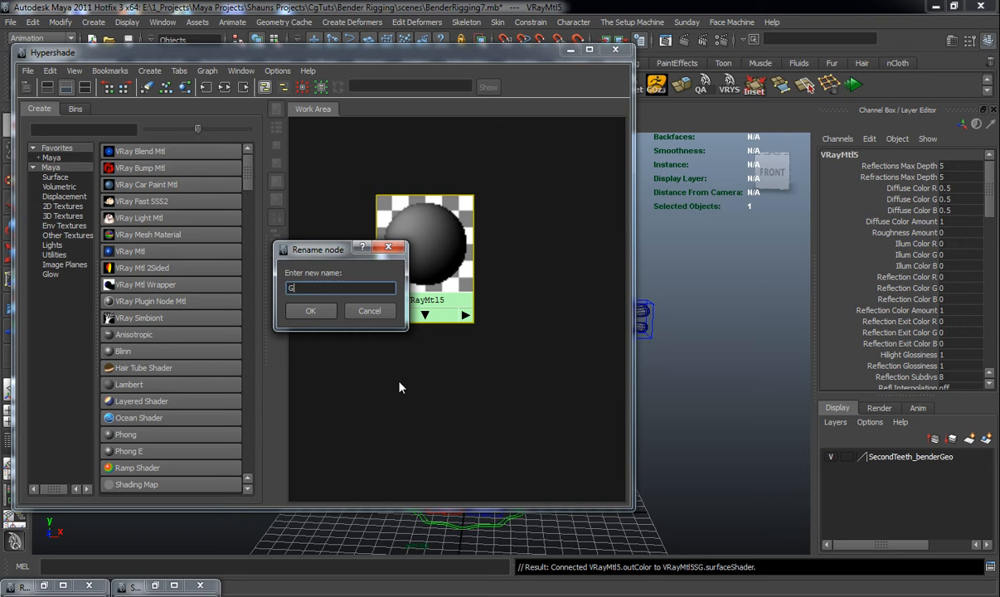
pyautogui.press('BackSpace')
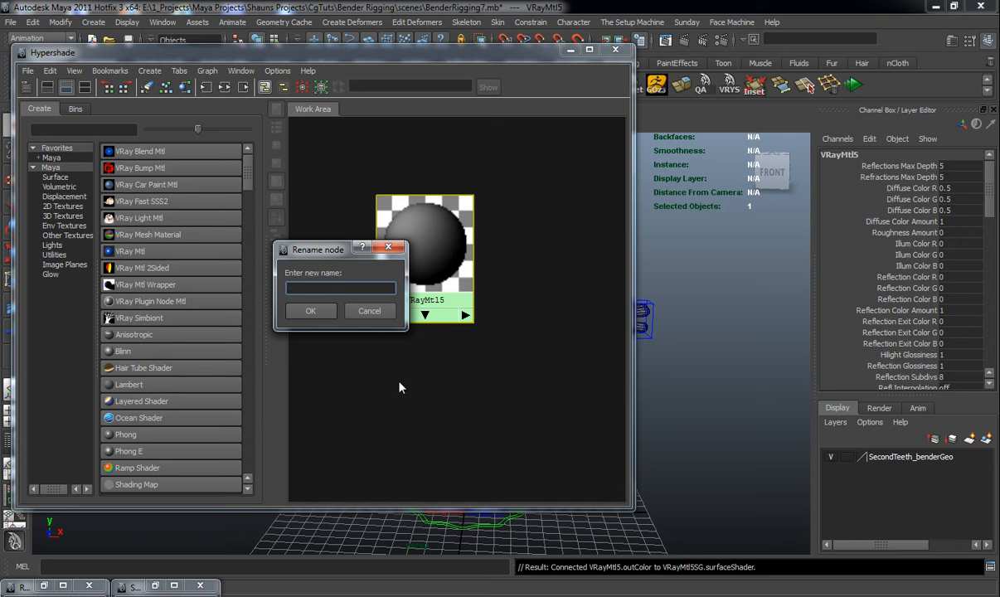
pyautogui.write('BenderBod')
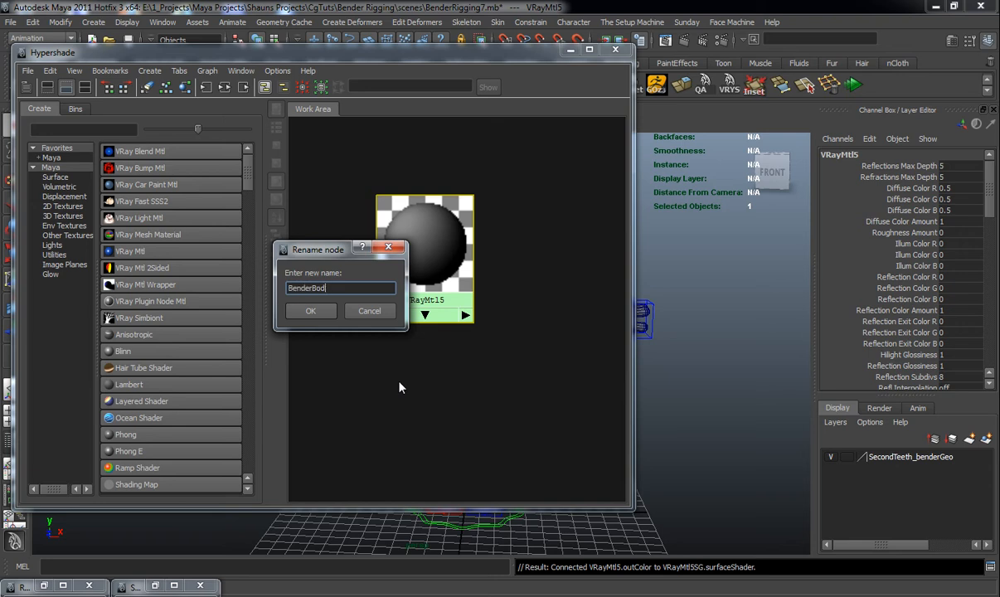
pyautogui.click(310, 310)
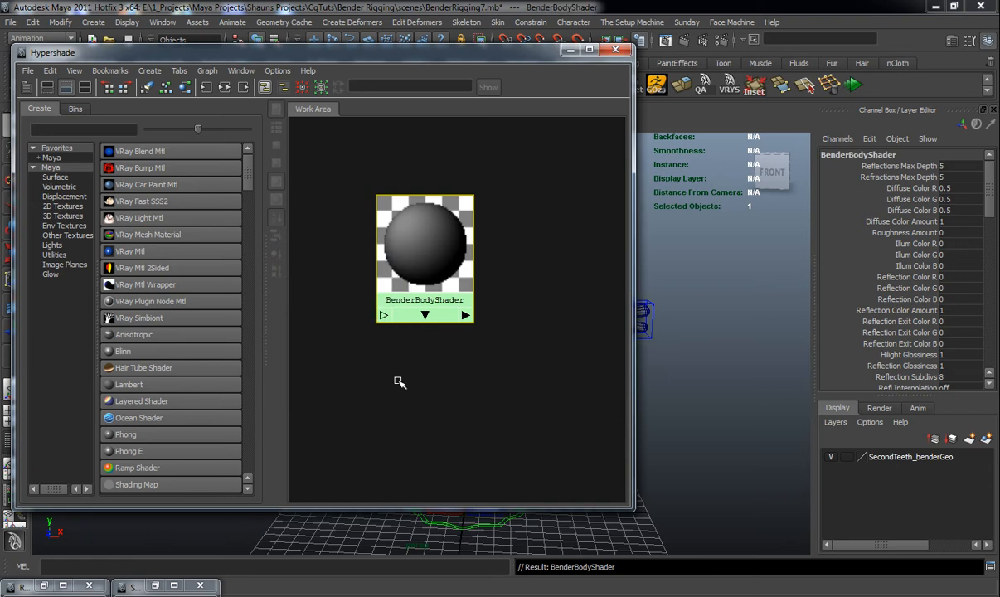
pyautogui.moveTo(424, 257); pyautogui.dragTo(555, 198)
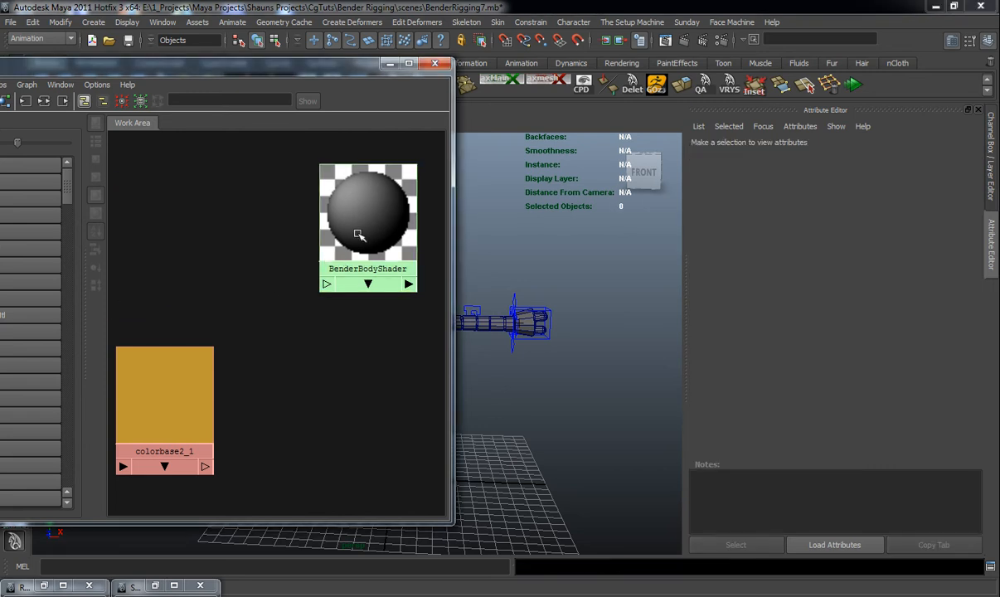
# Select the BenderBodyShader node, then dismiss the Hypershade to return to the rig
pyautogui.click(367, 220)
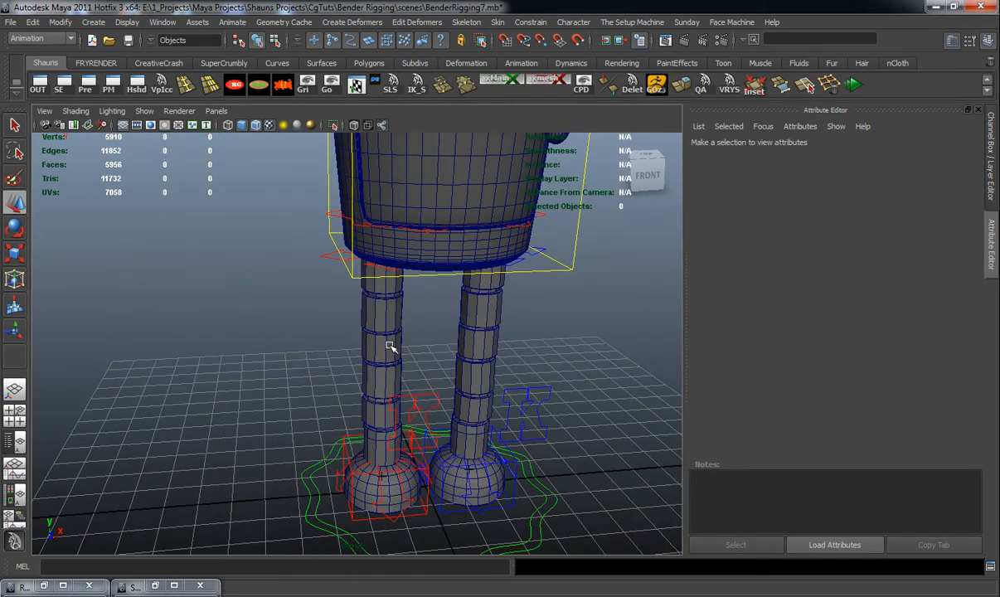
pyautogui.click(382, 348)
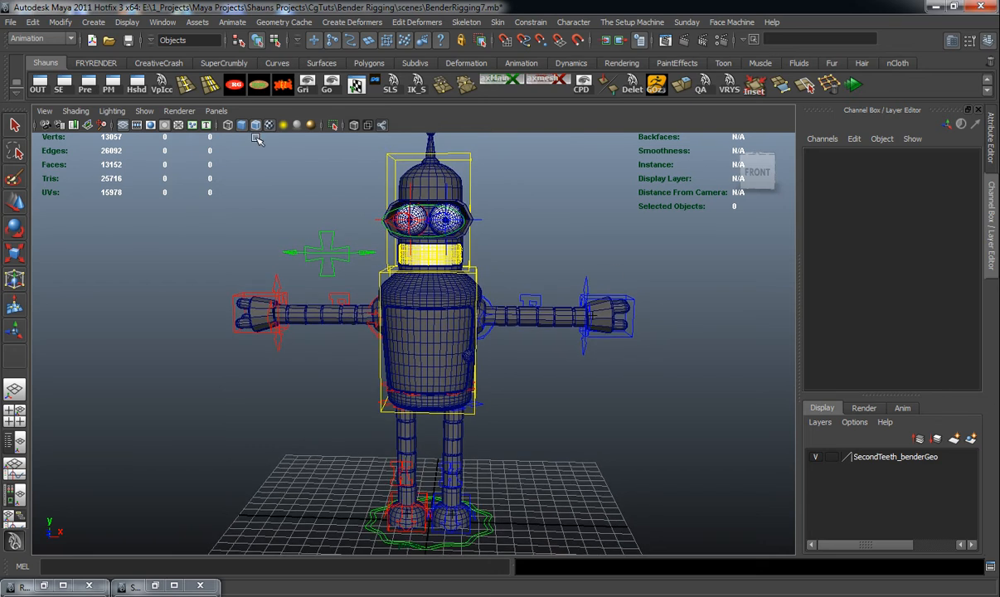
# Load master controller as driver, BenderBodyShader as driven, and key the basic grey state
pyautogui.click(232, 21)
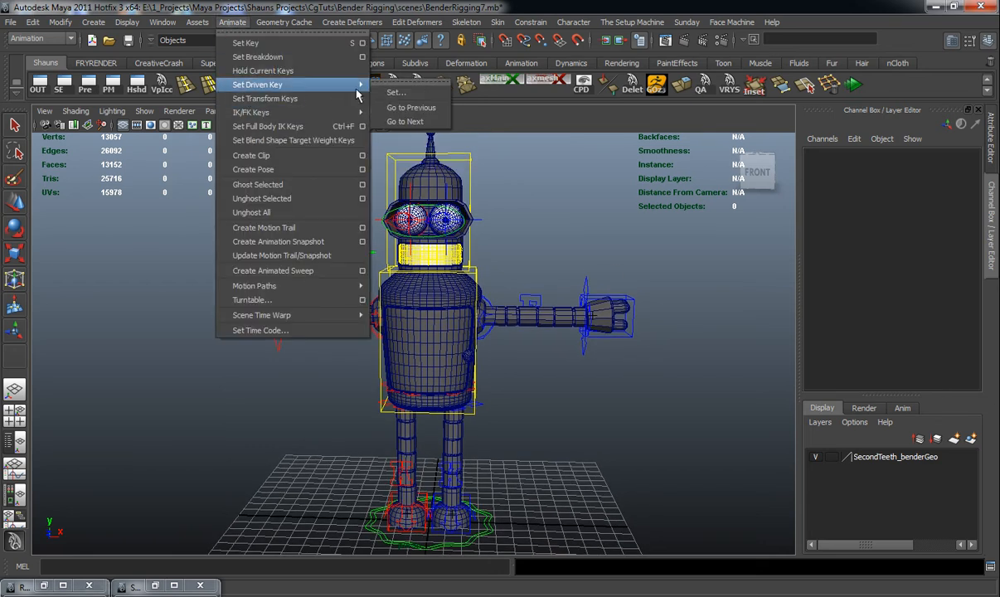
pyautogui.click(396, 92)
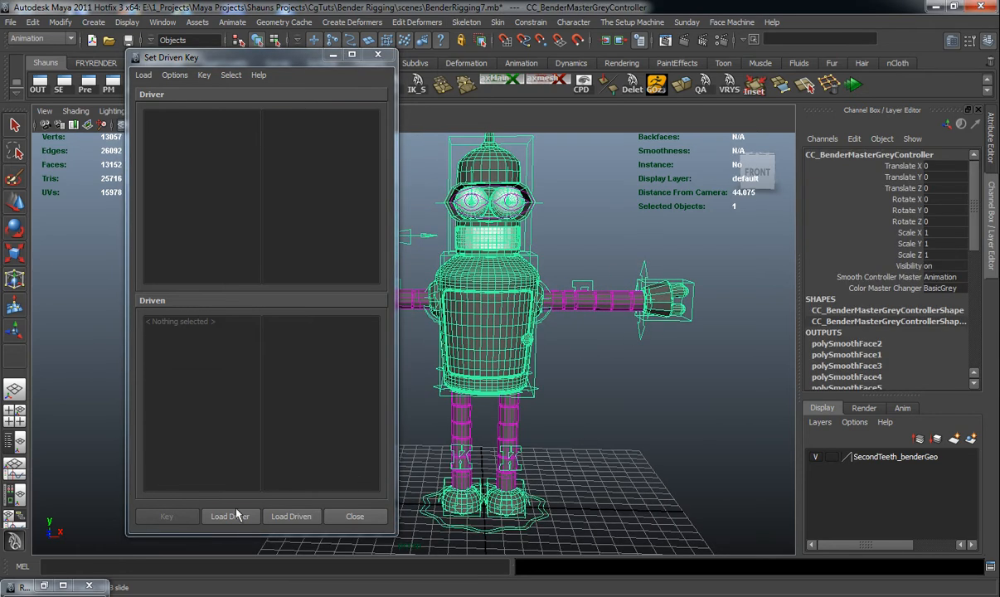
pyautogui.click(230, 516)
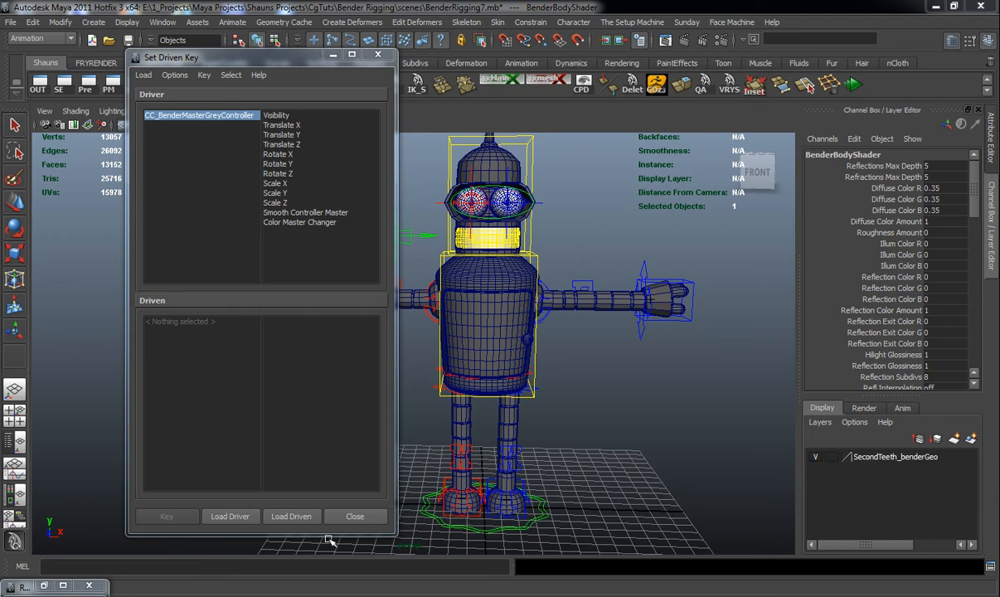
pyautogui.click(301, 222)
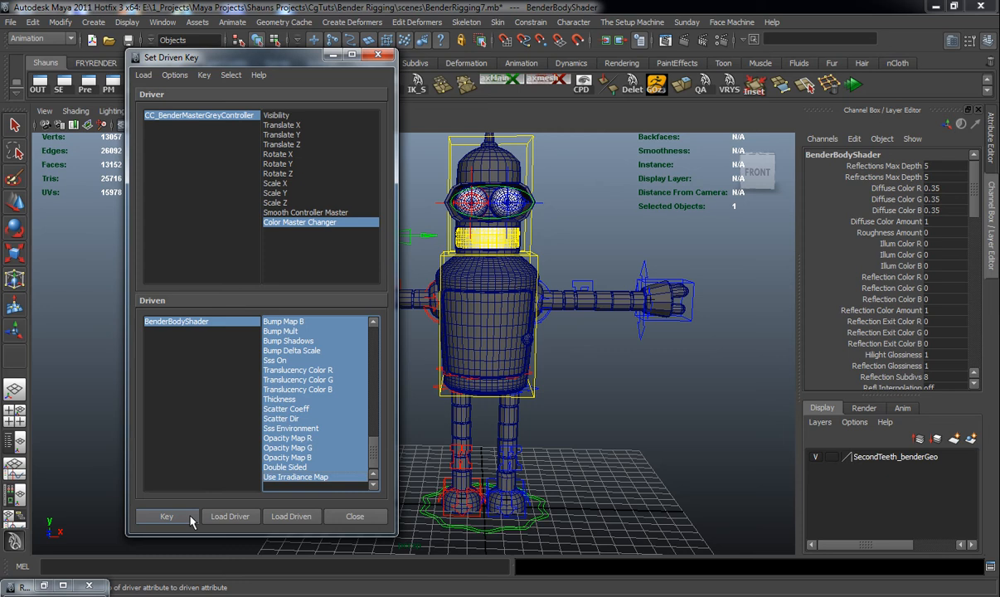
pyautogui.click(166, 515)
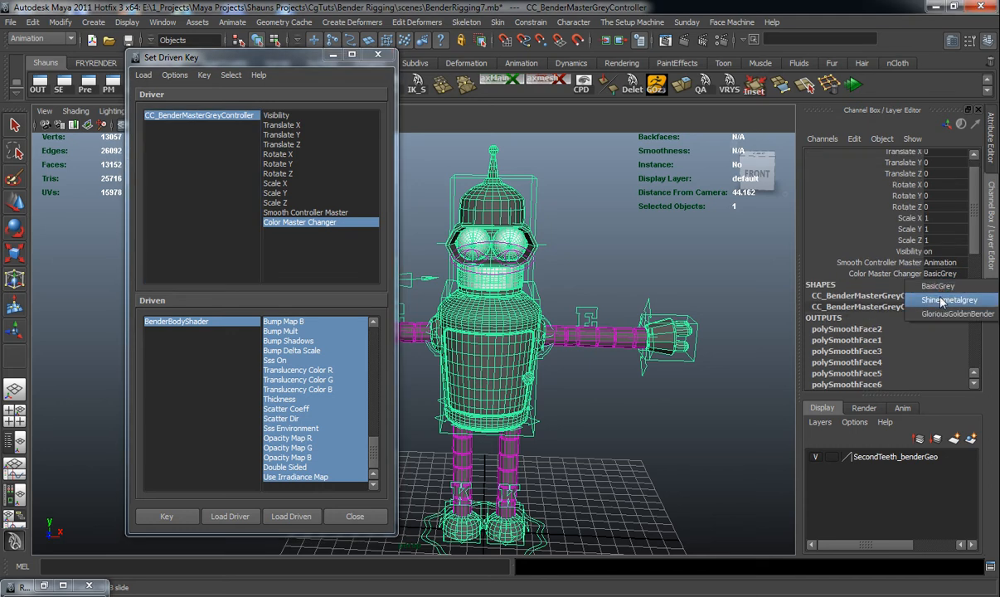
# Set Color Master Changer to Shineymetalgrey; give BenderBodyShader reflection 0.154, roughness 0.089
pyautogui.click(948, 300)
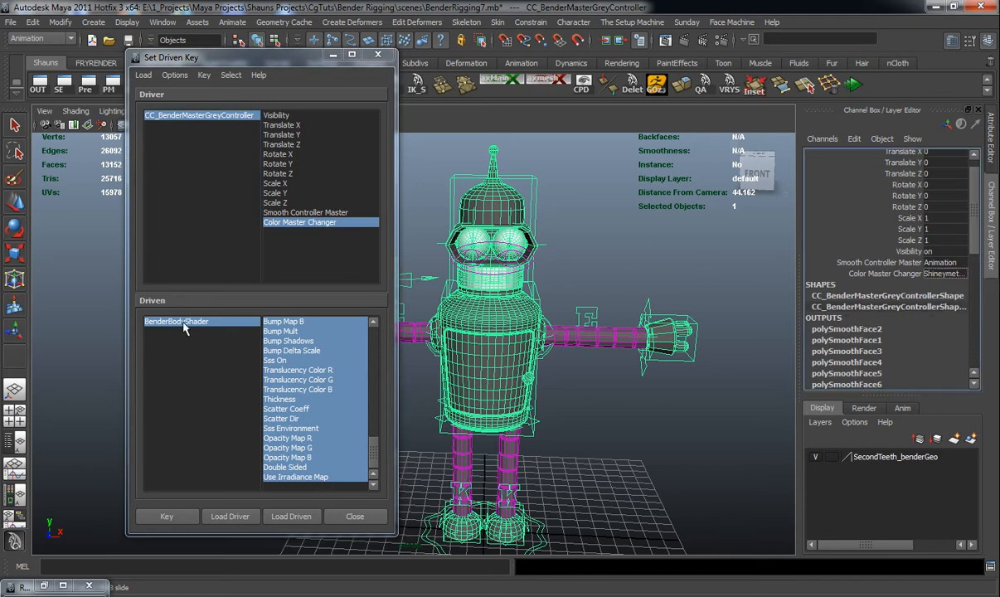
pyautogui.click(176, 321)
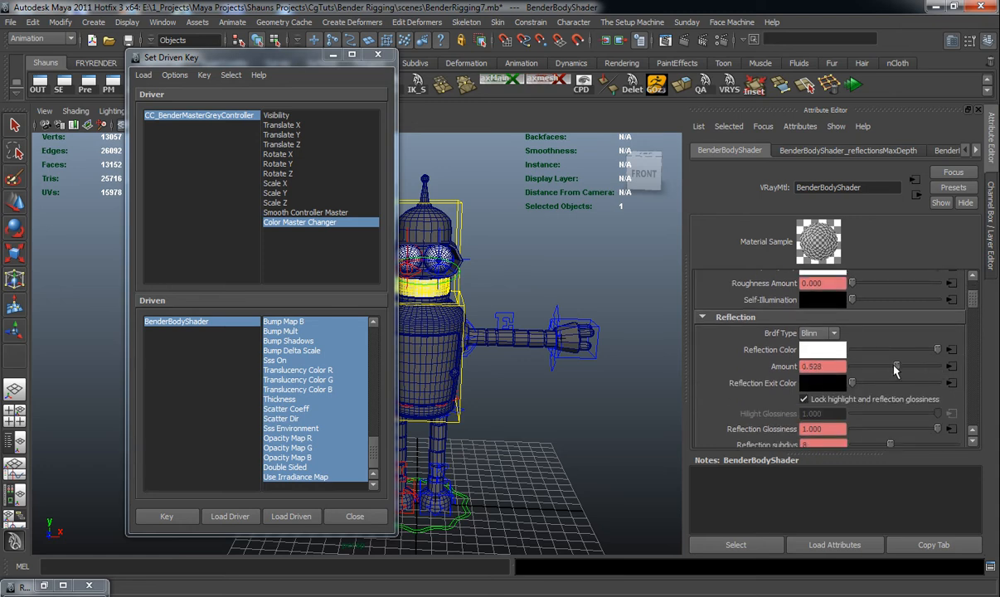
pyautogui.moveTo(894, 367); pyautogui.dragTo(865, 366)
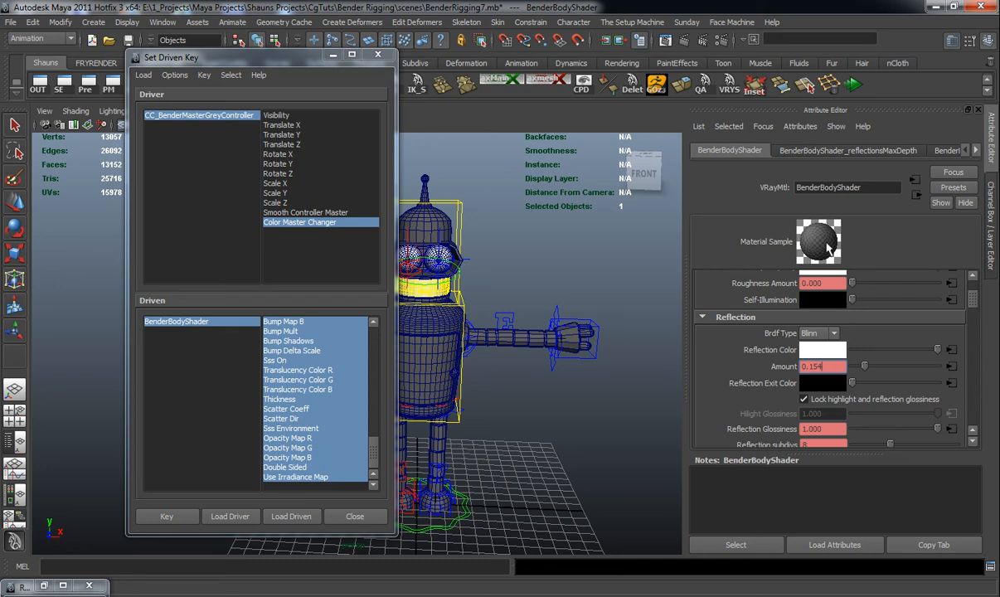
pyautogui.scroll(-3)
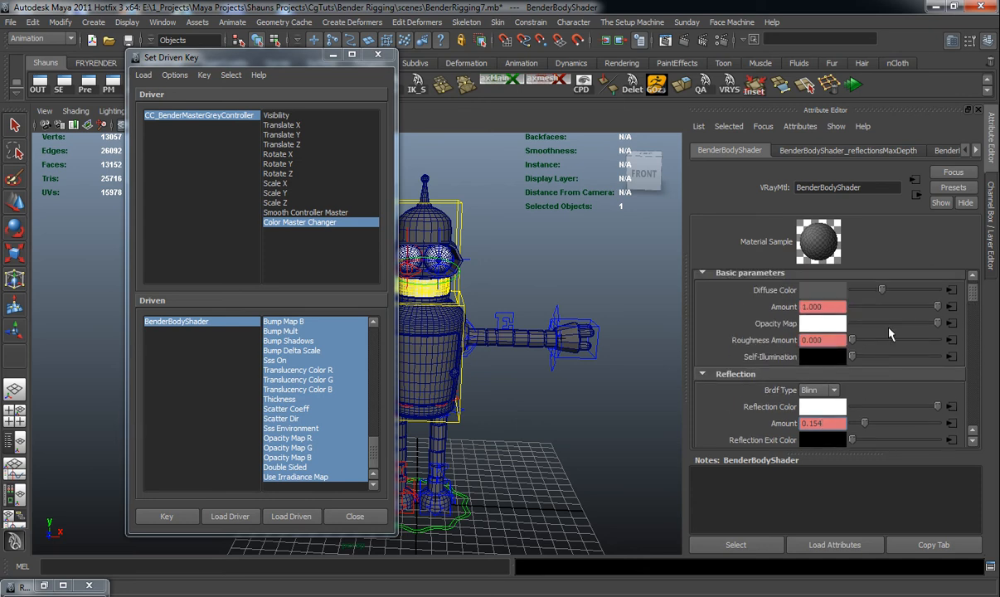
pyautogui.moveTo(850, 340); pyautogui.dragTo(858, 340)
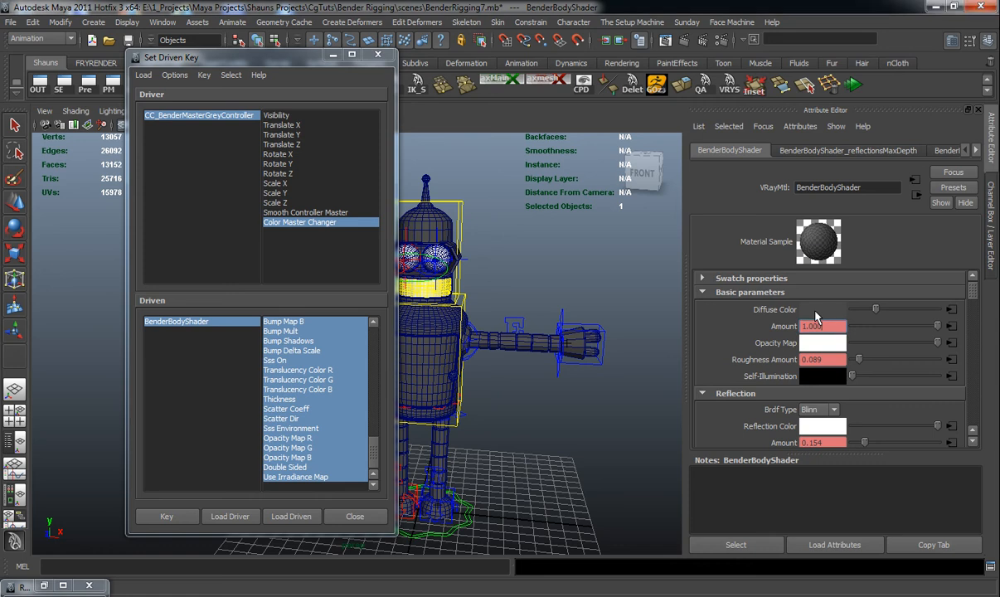
# Set BenderBodyShader's diffuse colour to gold and raise reflection amount to 0.512
pyautogui.click(821, 309)
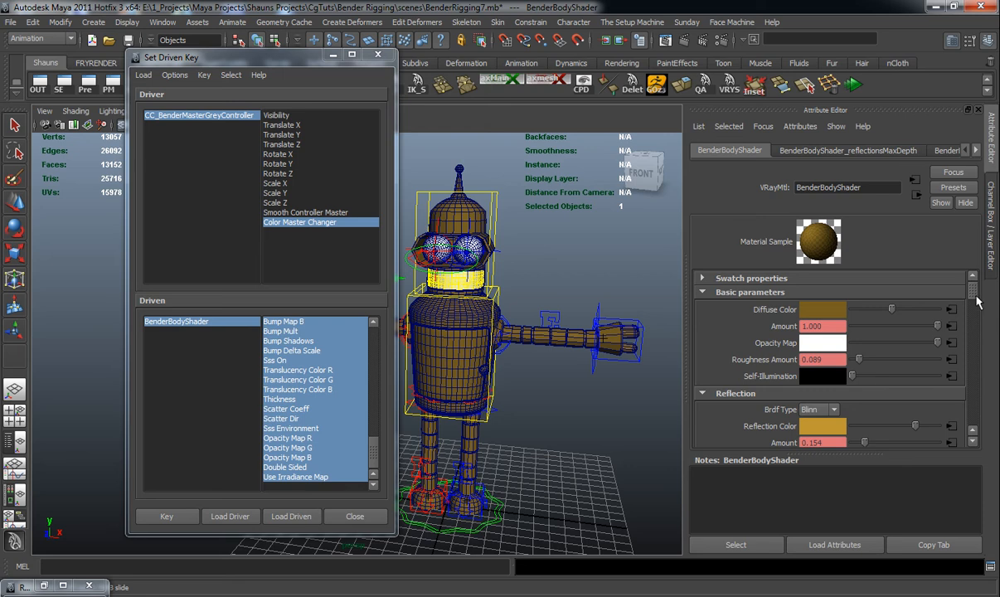
pyautogui.scroll(-3)
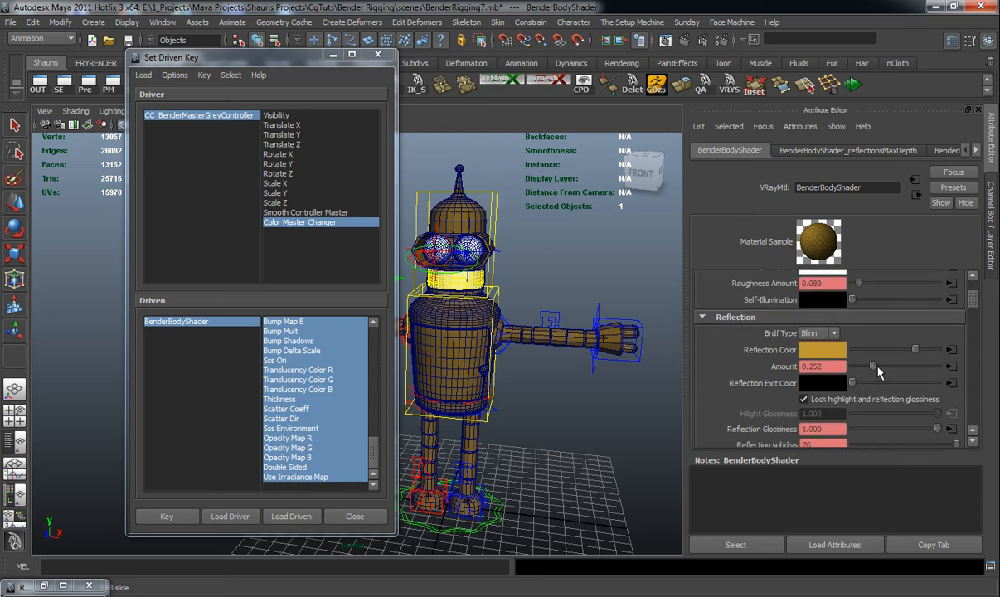
pyautogui.moveTo(872, 367); pyautogui.dragTo(896, 366)
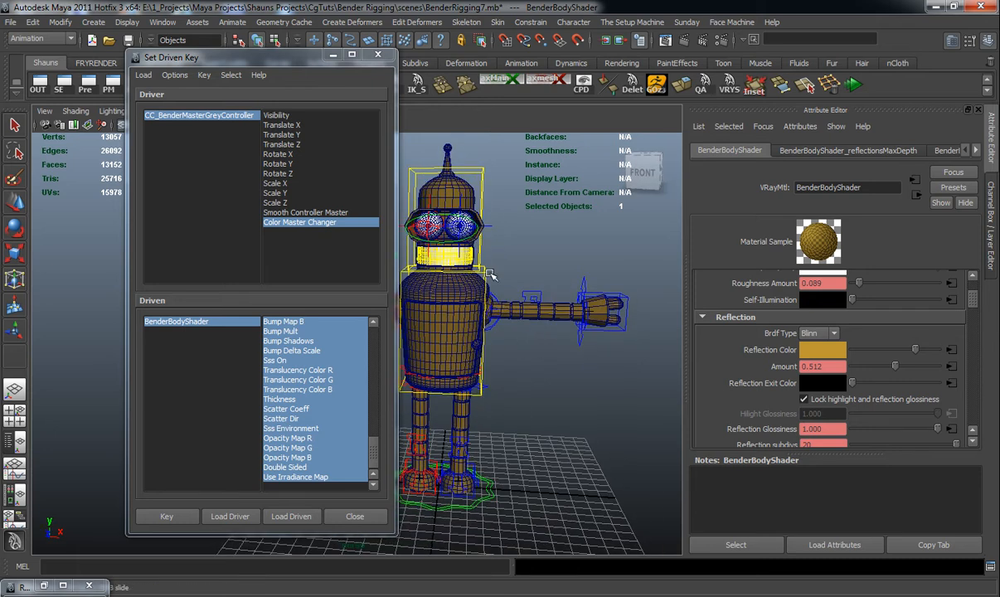
pyautogui.moveTo(477, 280)
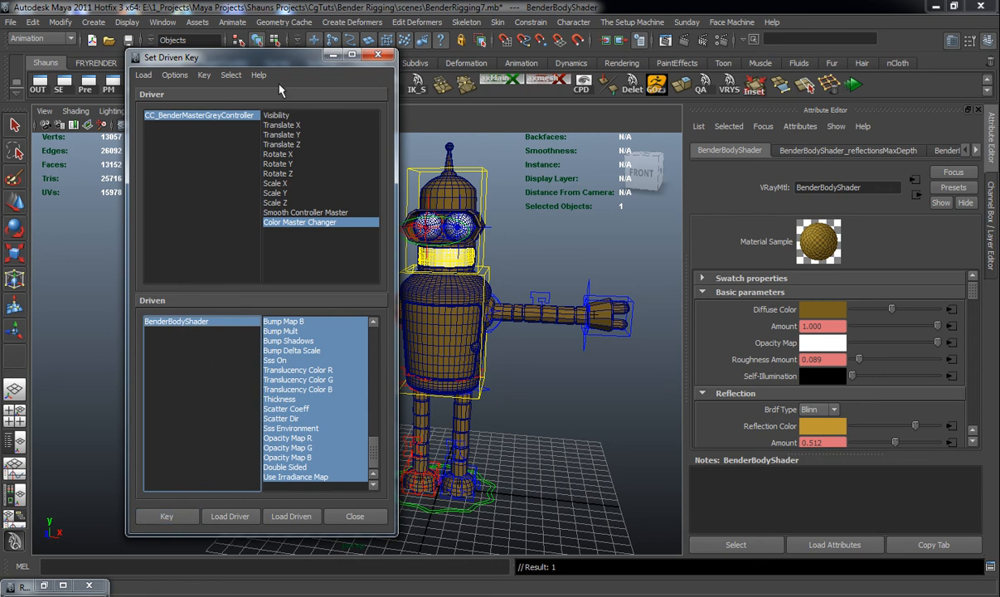
pyautogui.click(354, 516)
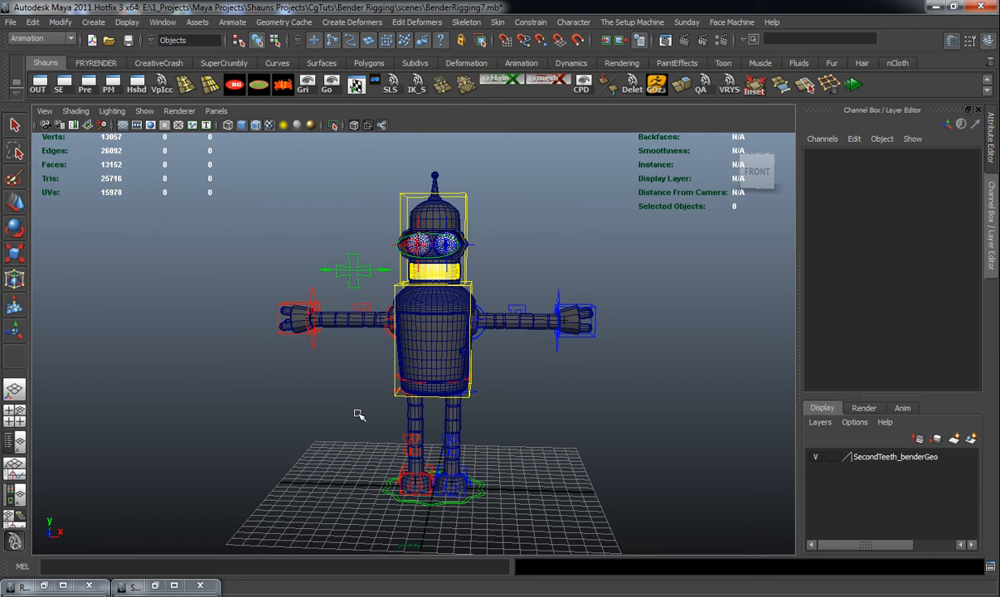
pyautogui.moveTo(390, 468)
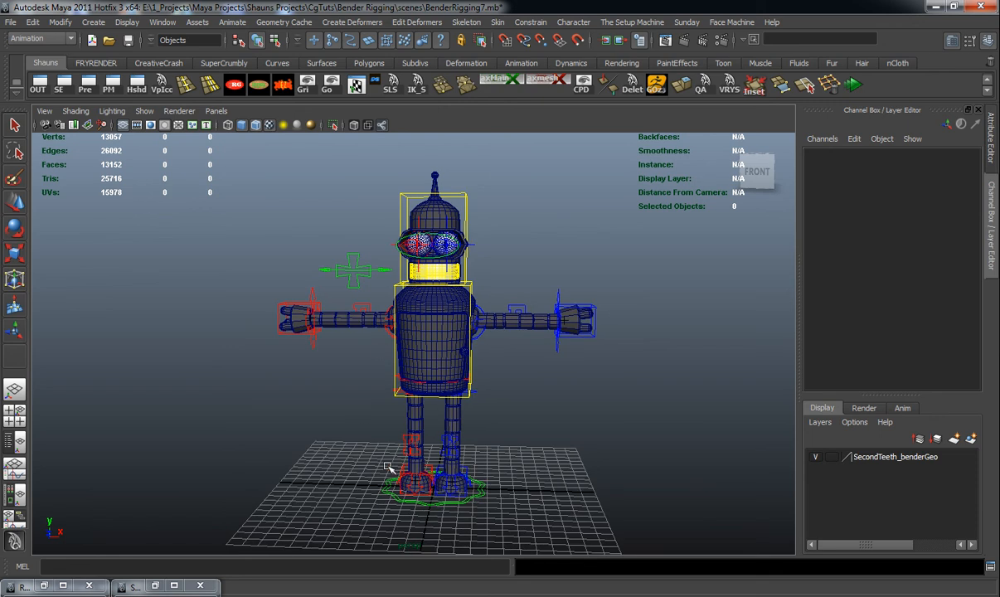
pyautogui.moveTo(429, 307)
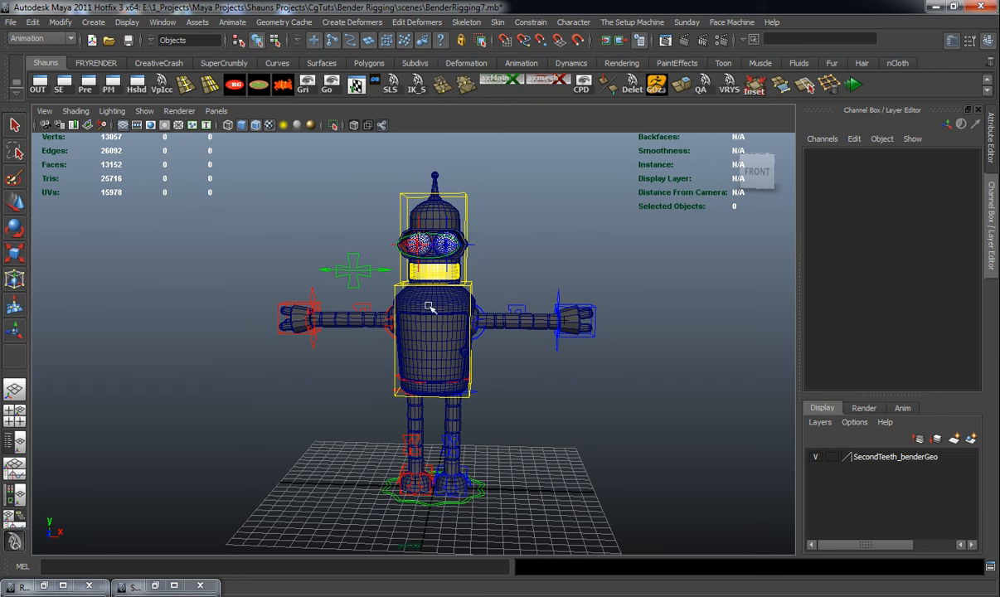
pyautogui.moveTo(436, 340)
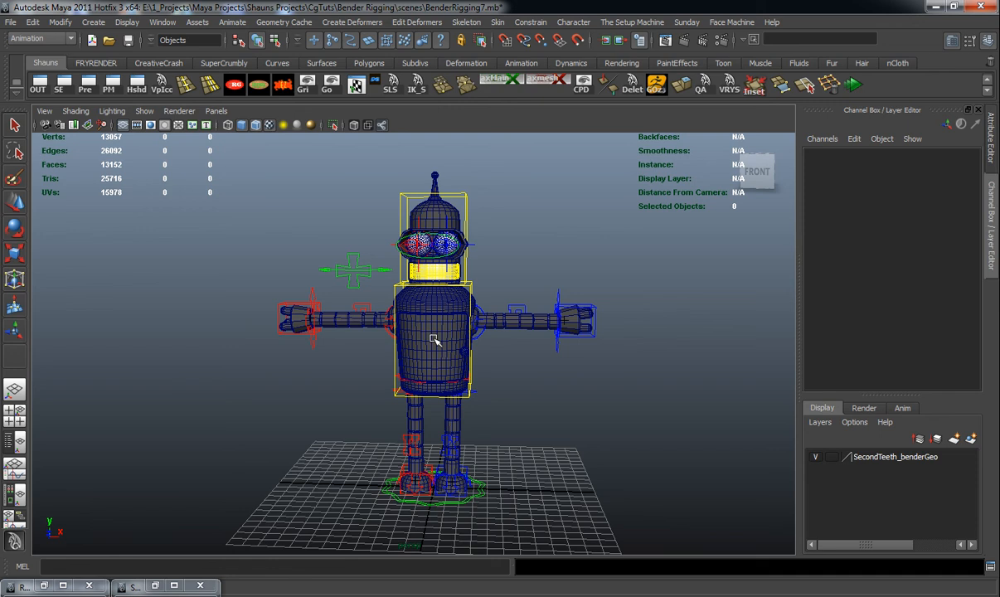
pyautogui.moveTo(435, 340); pyautogui.dragTo(418, 369)
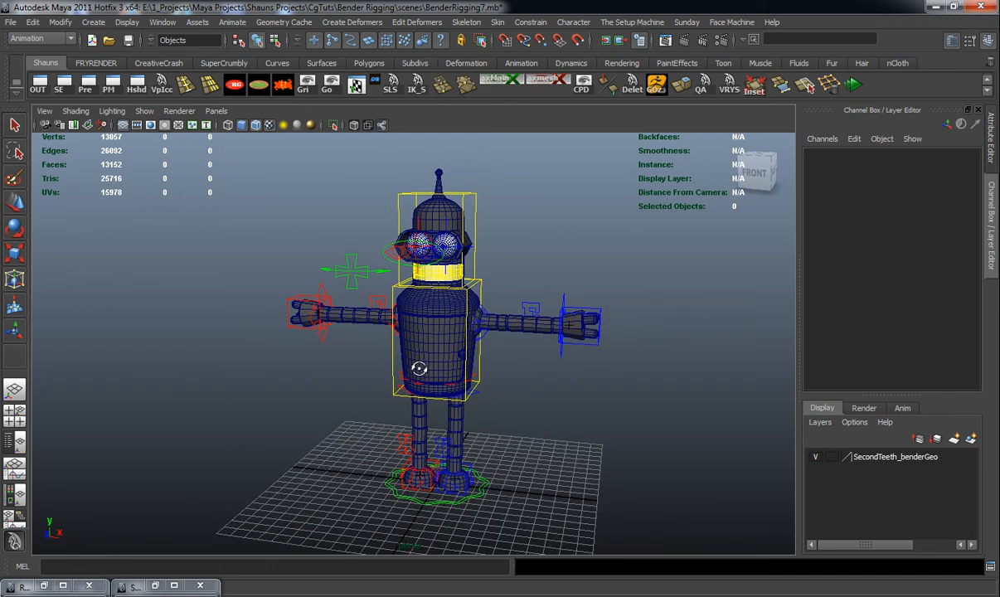